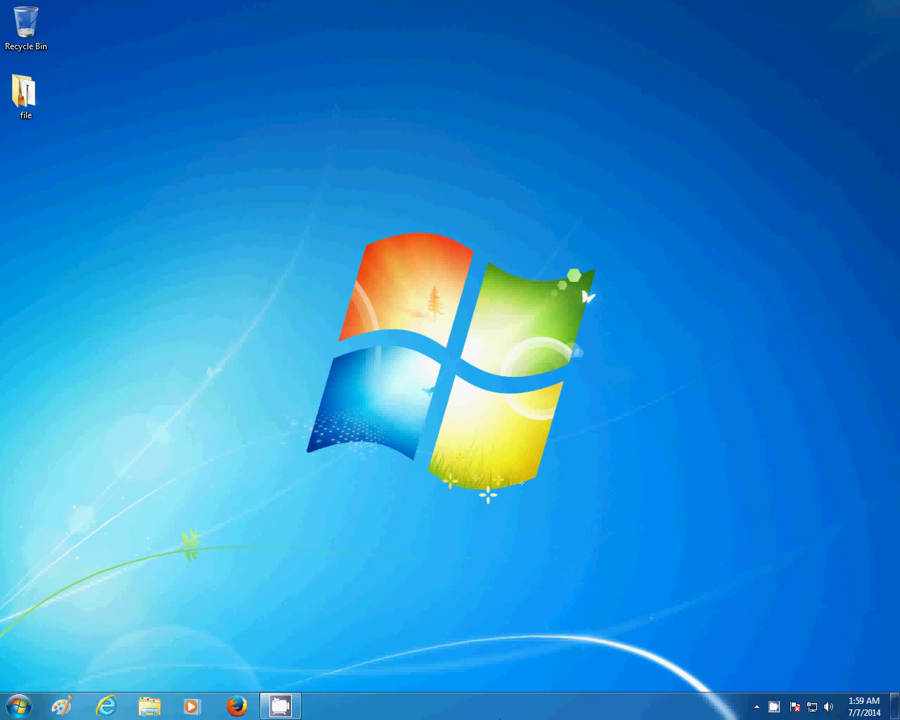
pyautogui.moveTo(58, 547)
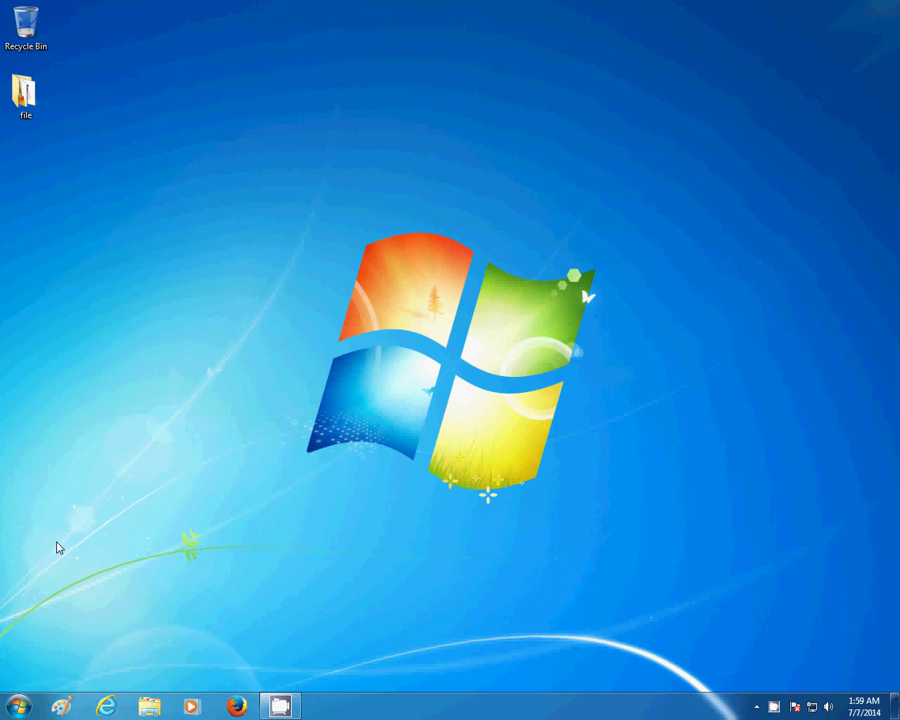
# Open the Windows 7 Start menu from the taskbar.
pyautogui.click(18, 705)
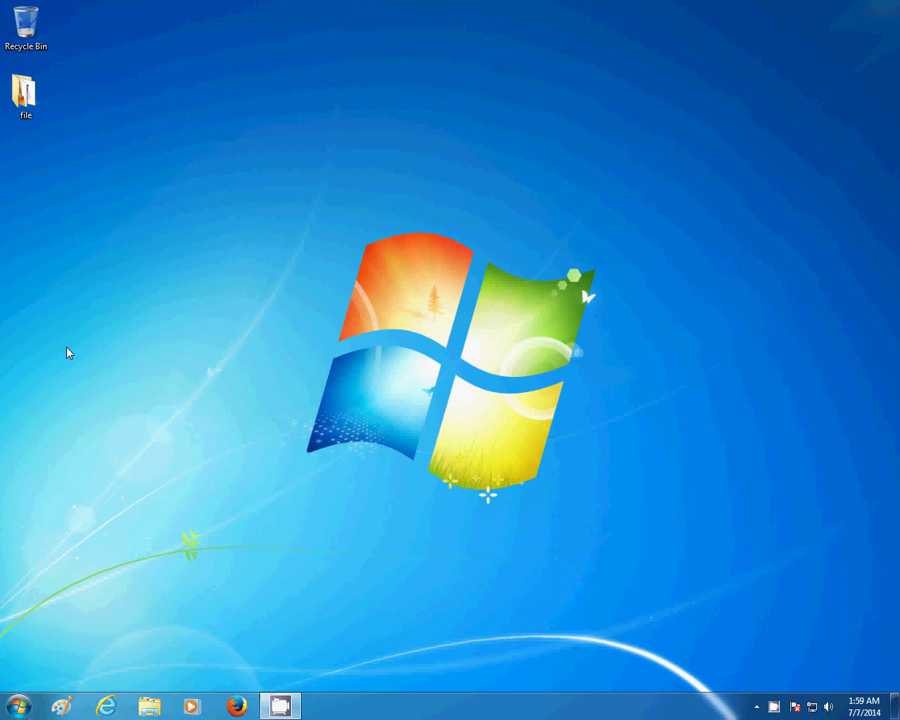
pyautogui.click(279, 706)
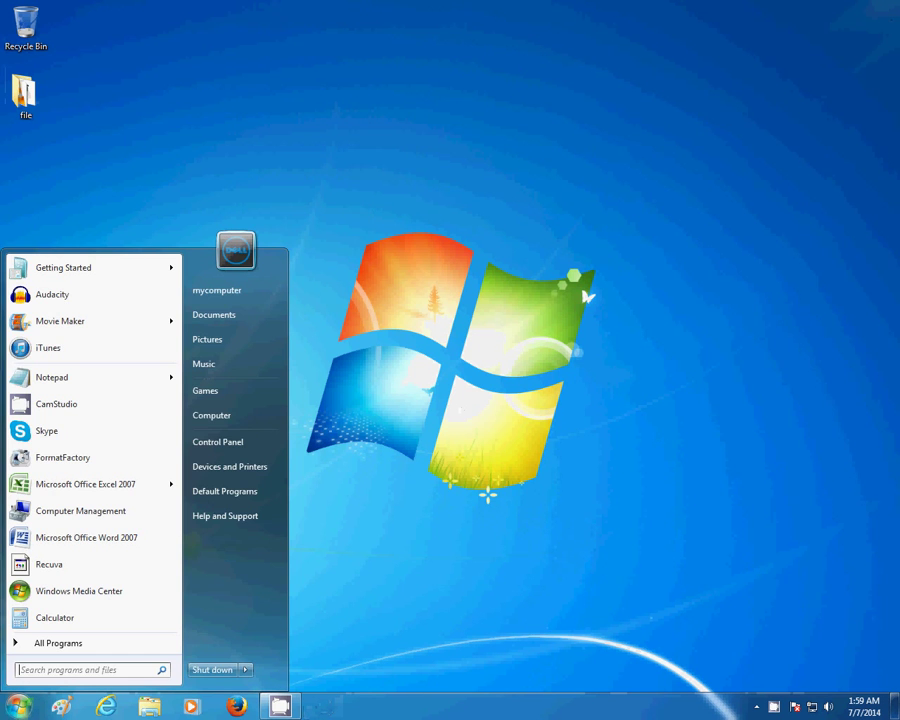
# Open Computer to show all drives and drop down the Tools menu.
pyautogui.click(211, 415)
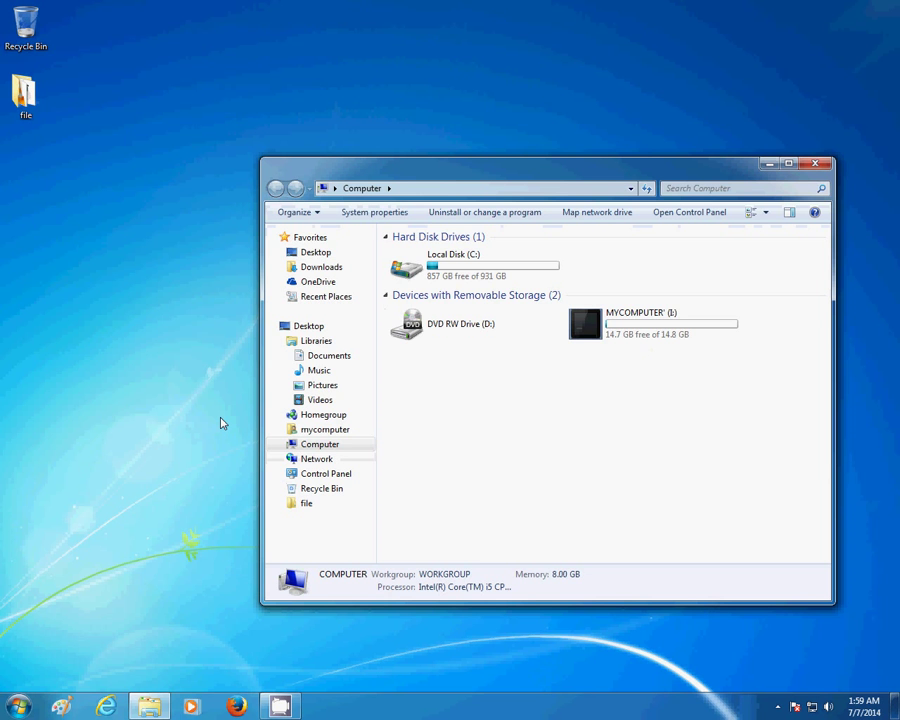
pyautogui.click(359, 209)
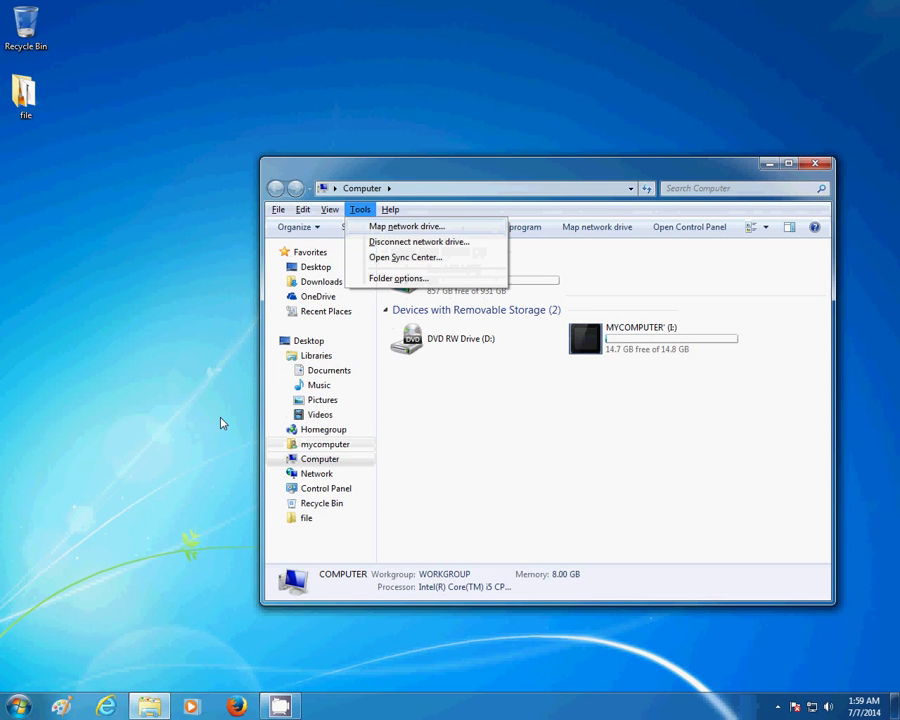
# In Folder Options' View tab, enable 'Show hidden files, folders, and drives', apply and close.
pyautogui.click(399, 278)
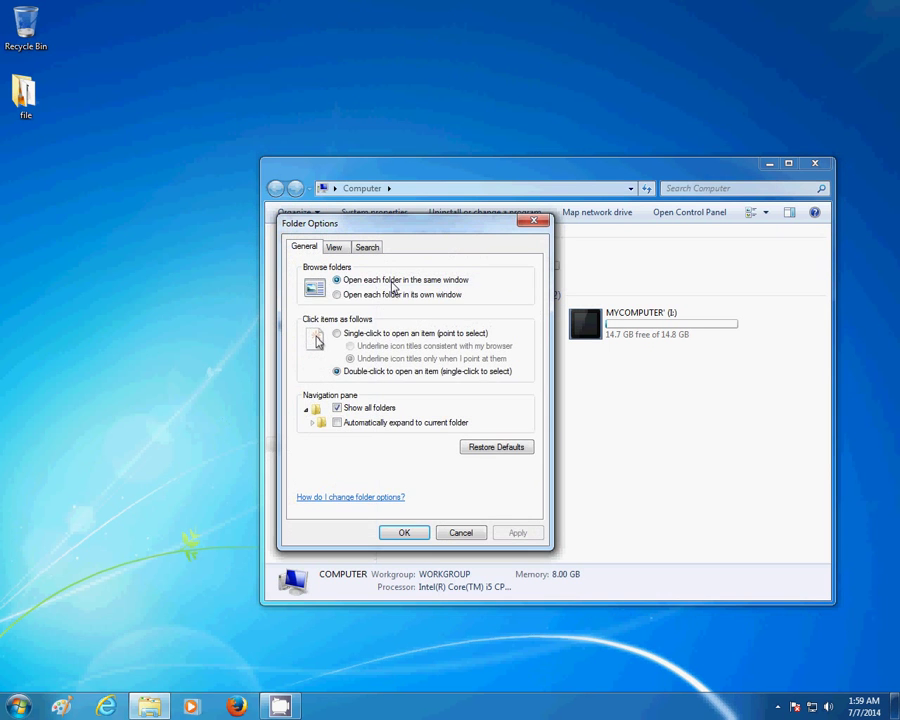
pyautogui.click(334, 247)
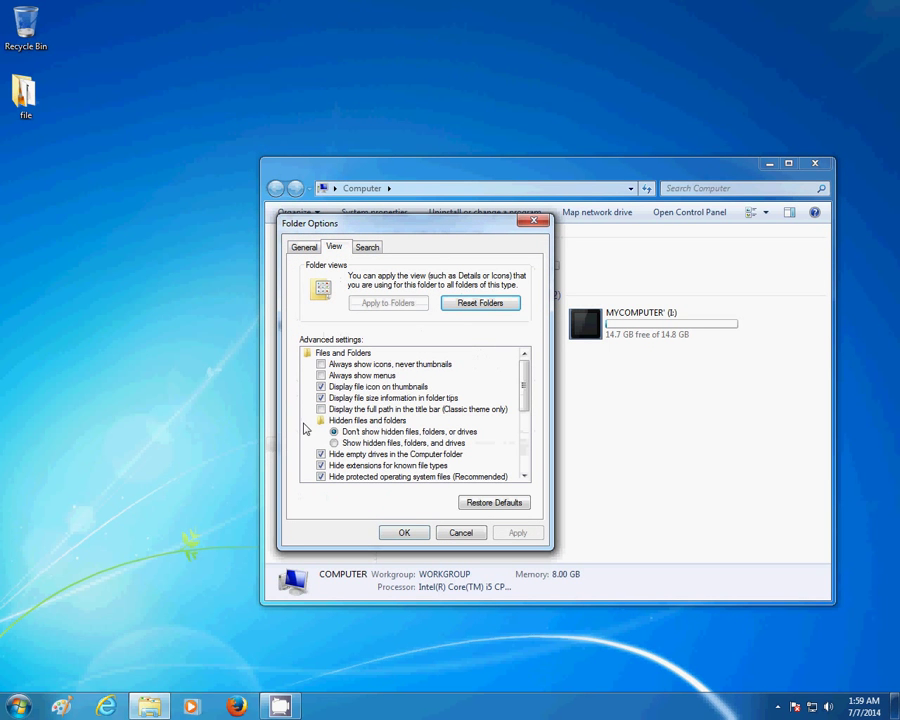
pyautogui.click(333, 443)
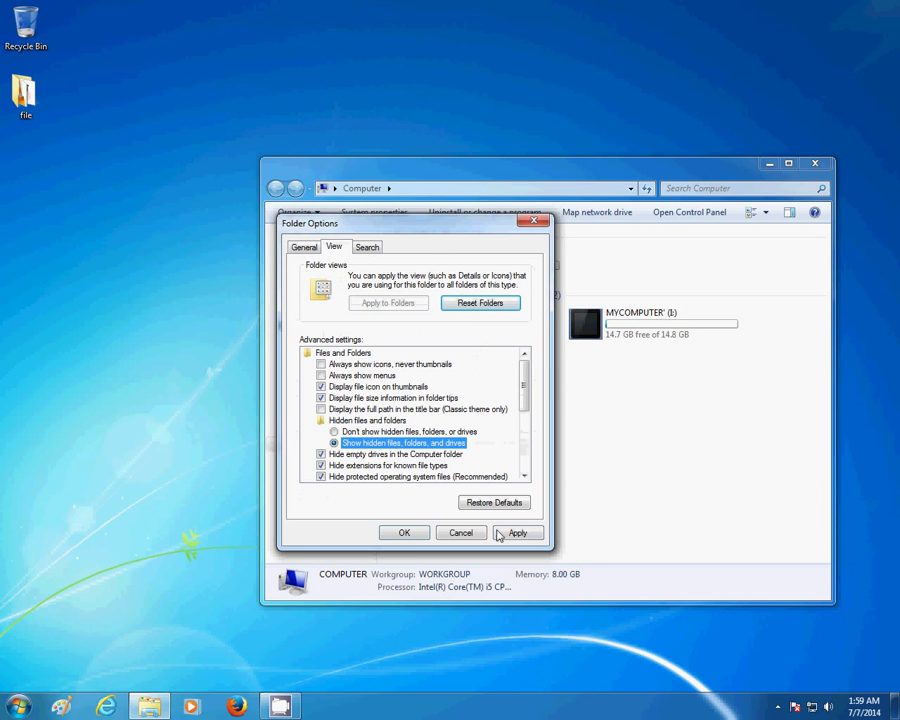
pyautogui.click(517, 532)
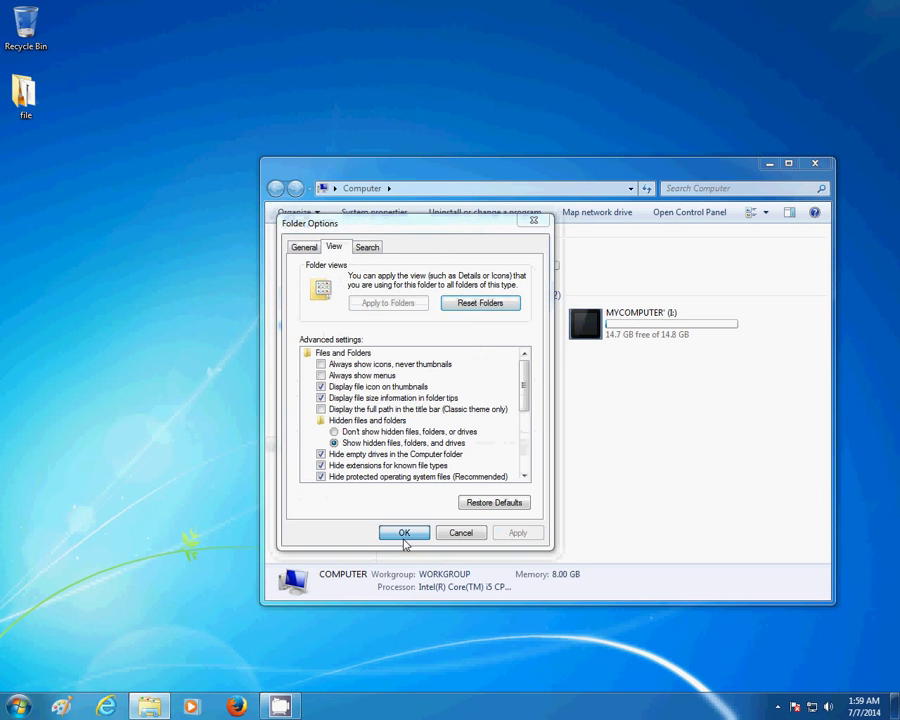
pyautogui.click(404, 532)
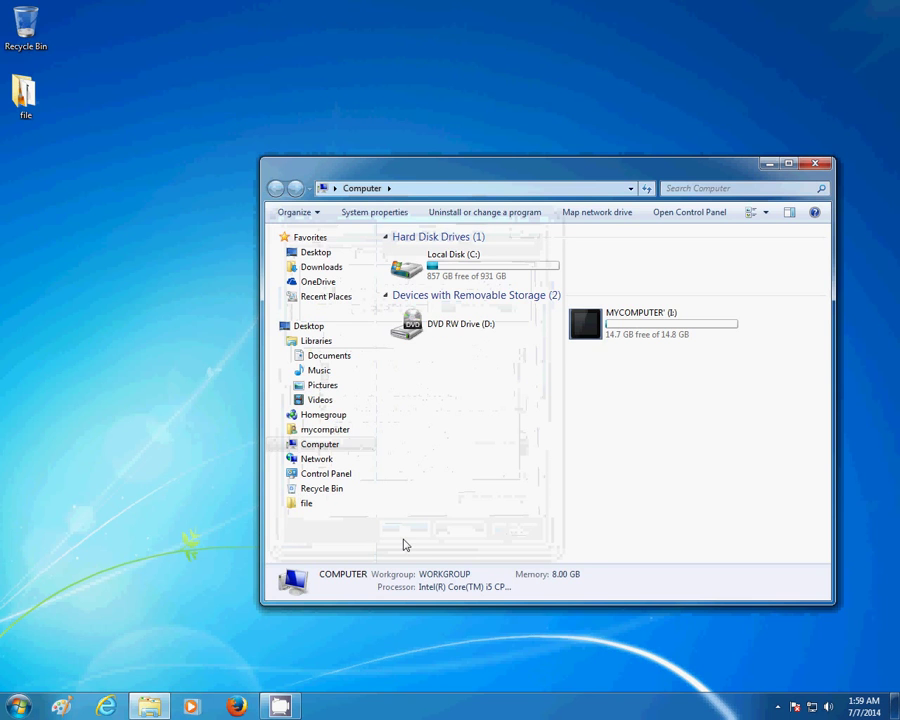
pyautogui.moveTo(655, 396)
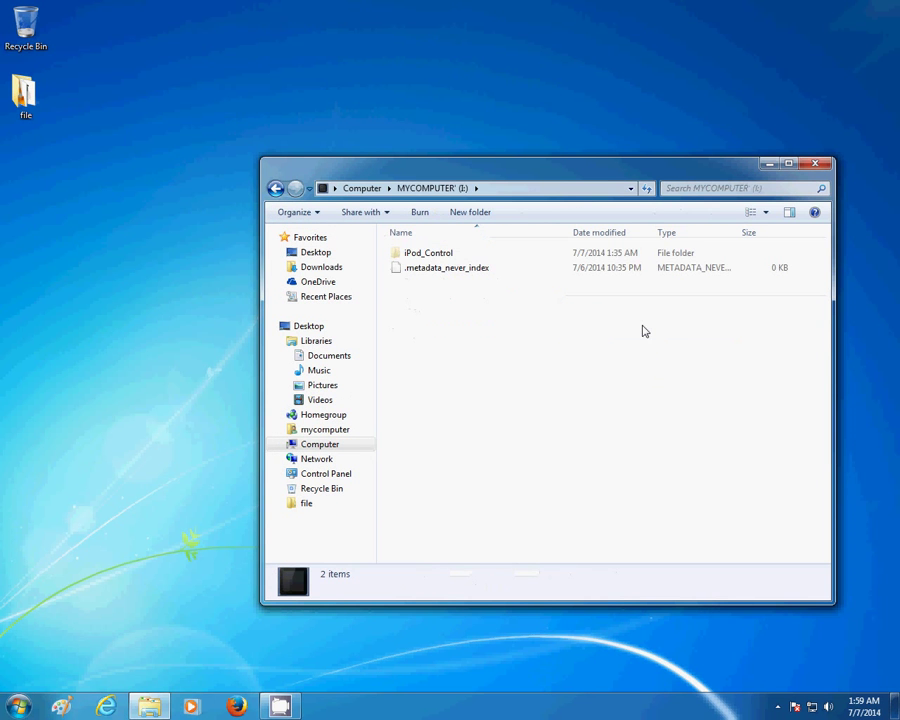
# Browse the iPod drive (I:) into iPod_Control, then its Music folder.
pyautogui.click(440, 267)
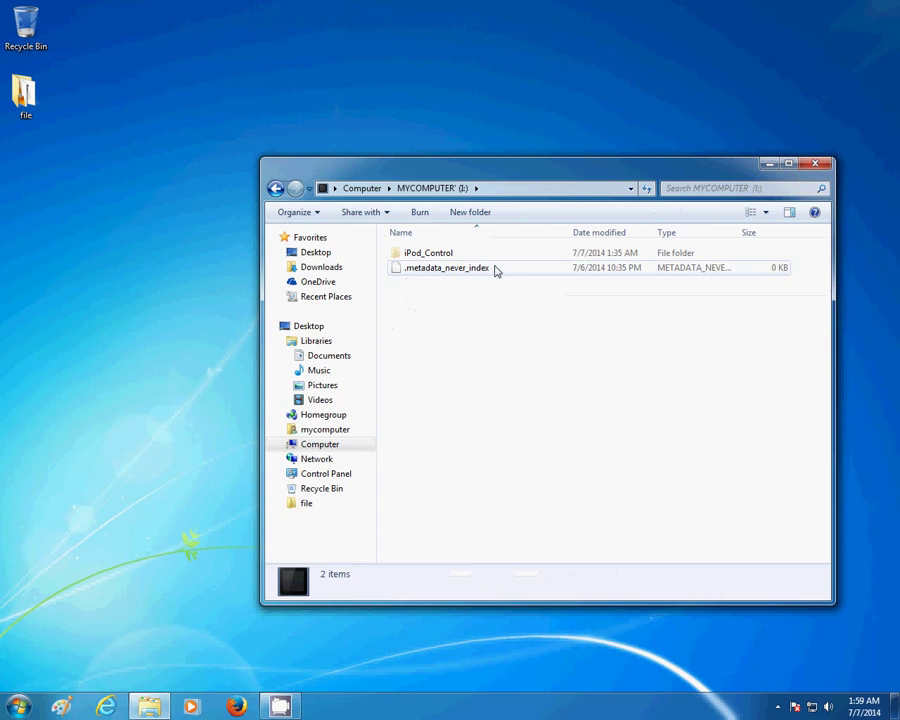
pyautogui.doubleClick(430, 252)
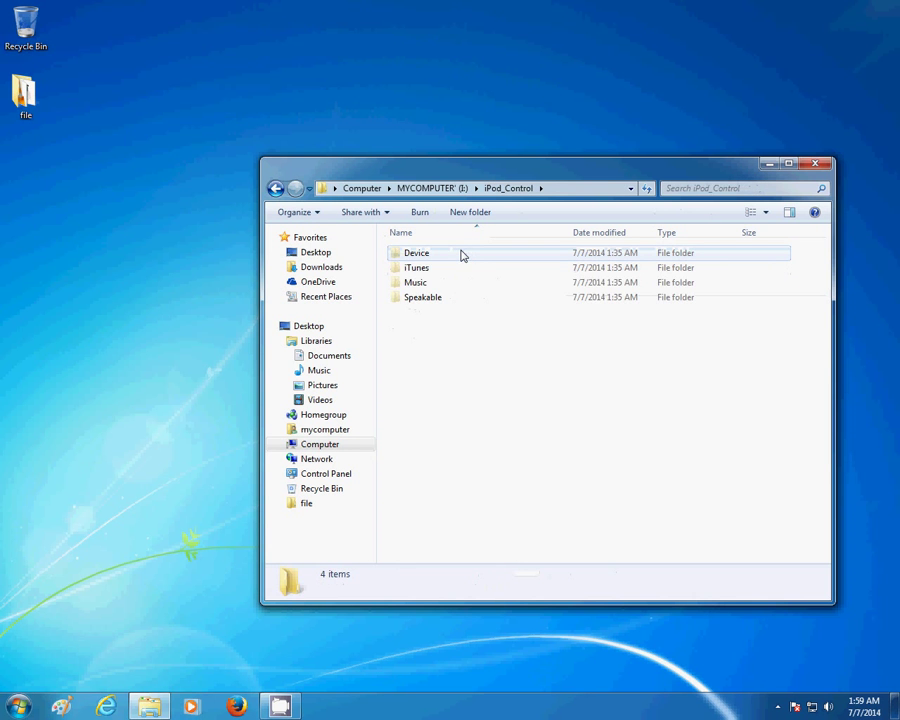
pyautogui.doubleClick(416, 282)
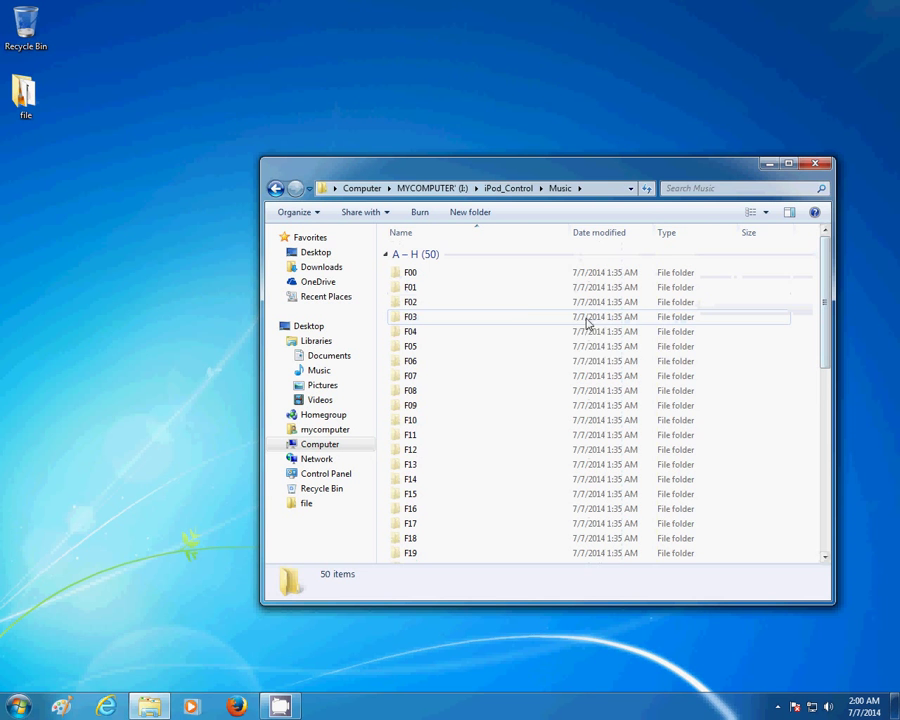
pyautogui.moveTo(444, 278)
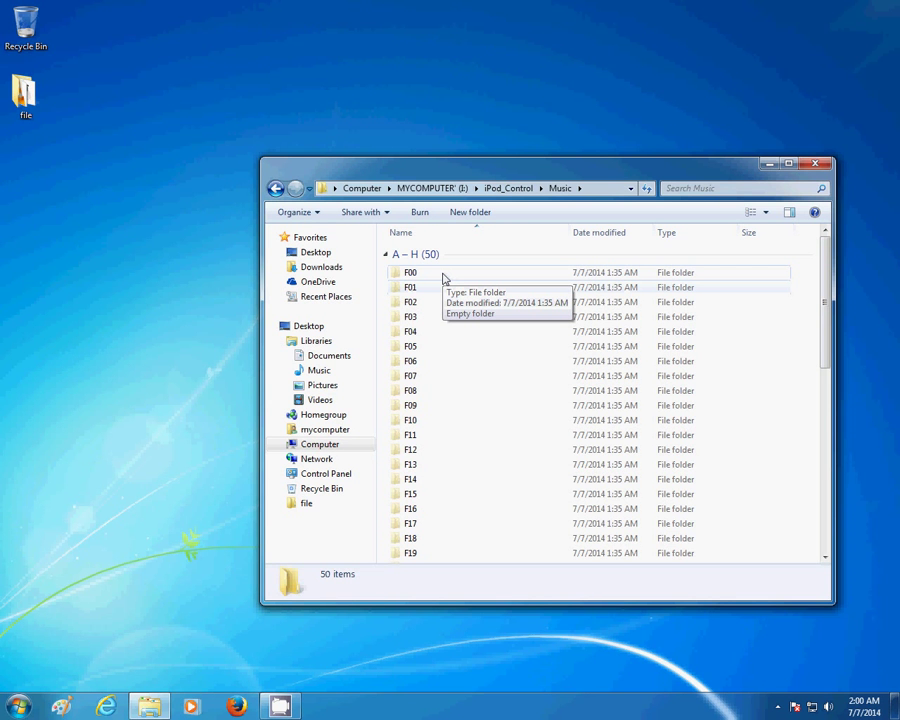
pyautogui.moveTo(430, 287)
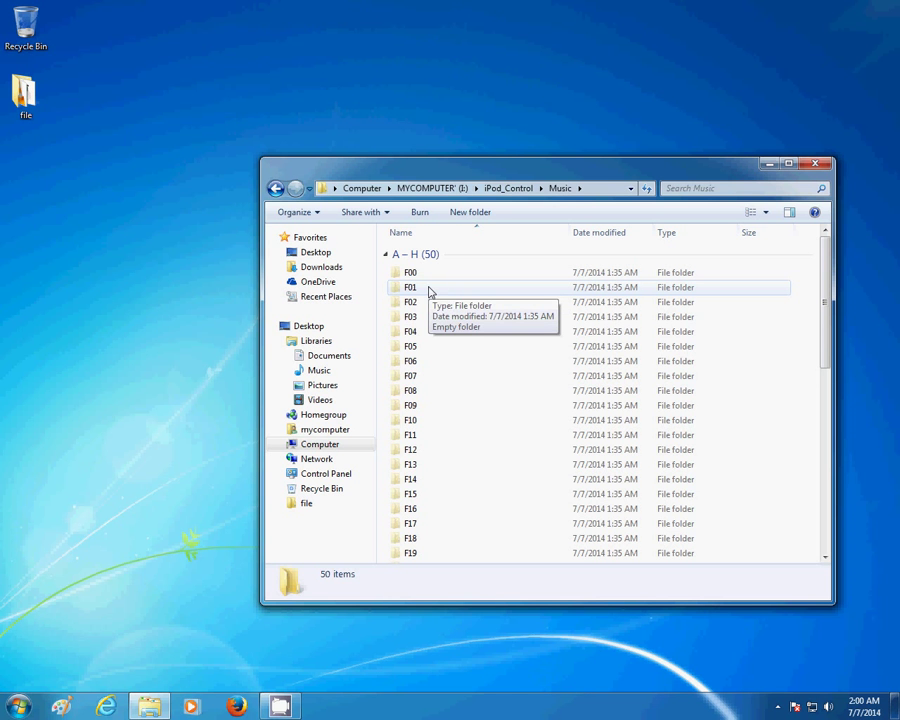
pyautogui.moveTo(430, 302)
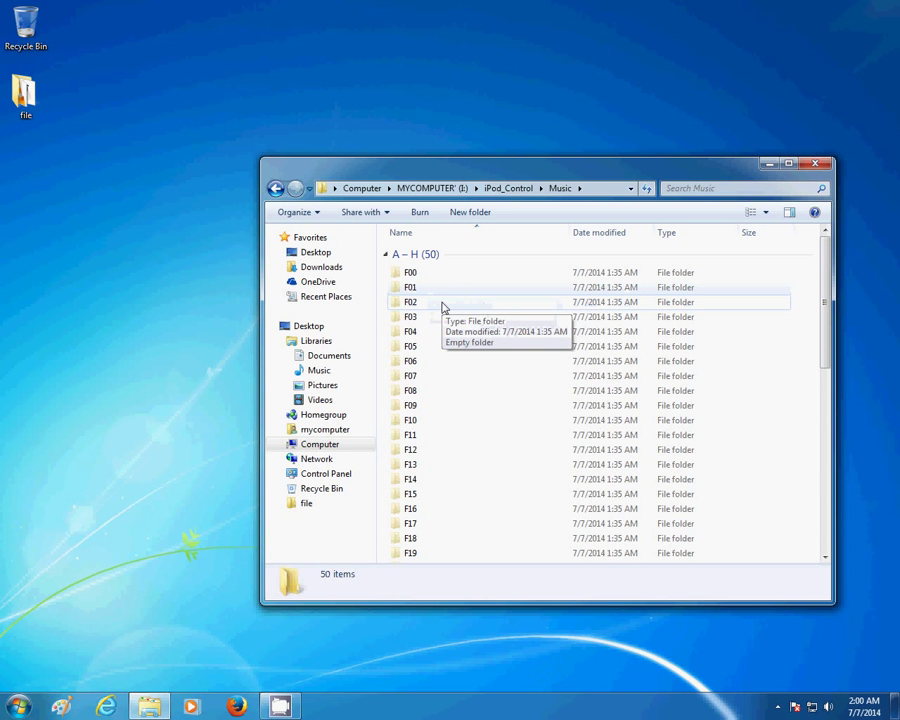
pyautogui.moveTo(435, 317)
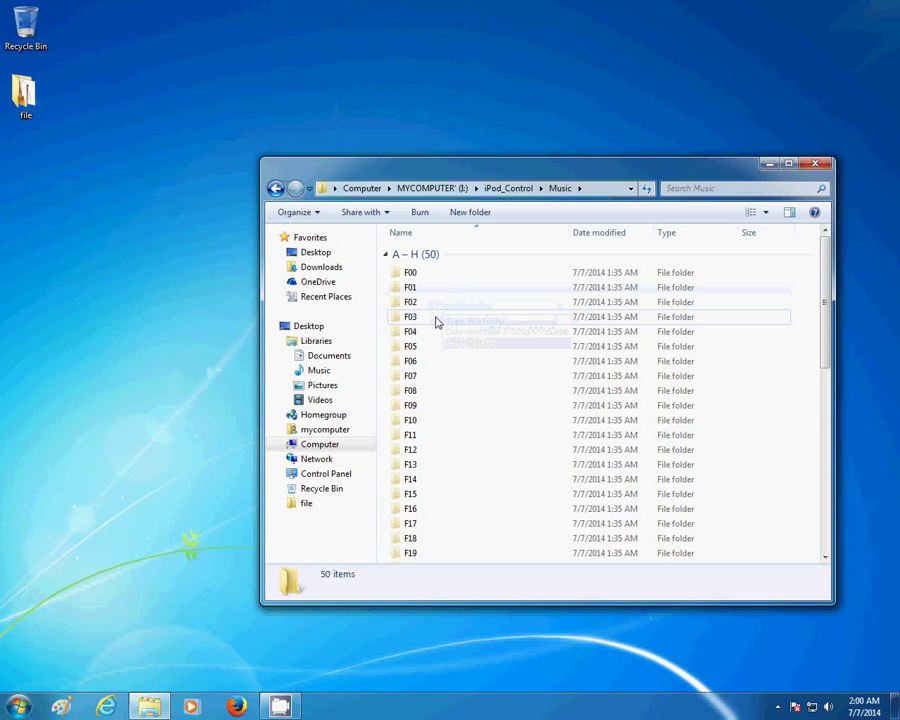
pyautogui.moveTo(435, 322)
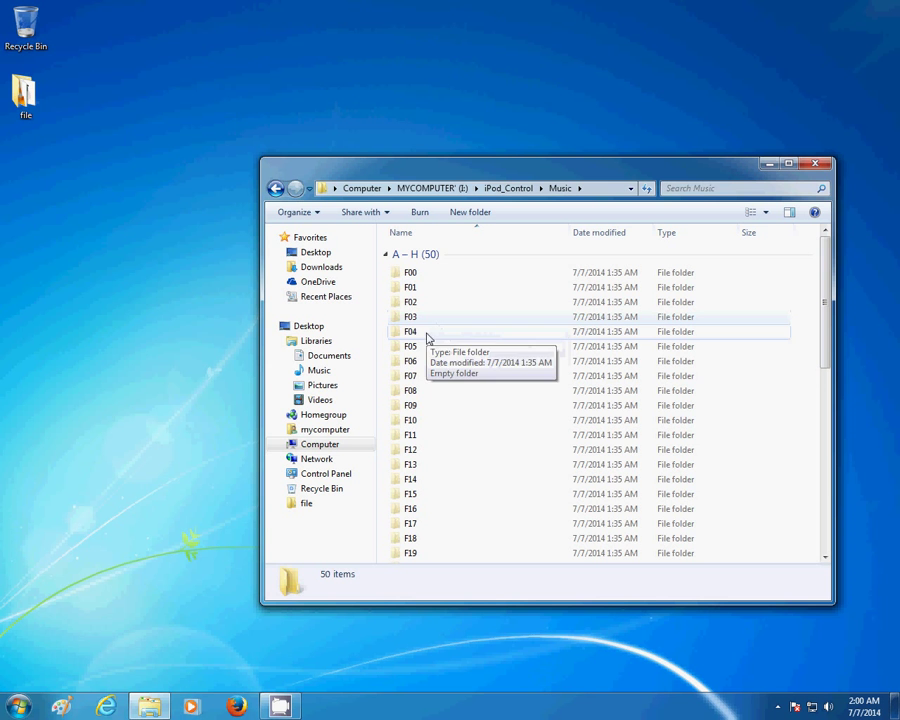
pyautogui.moveTo(420, 346)
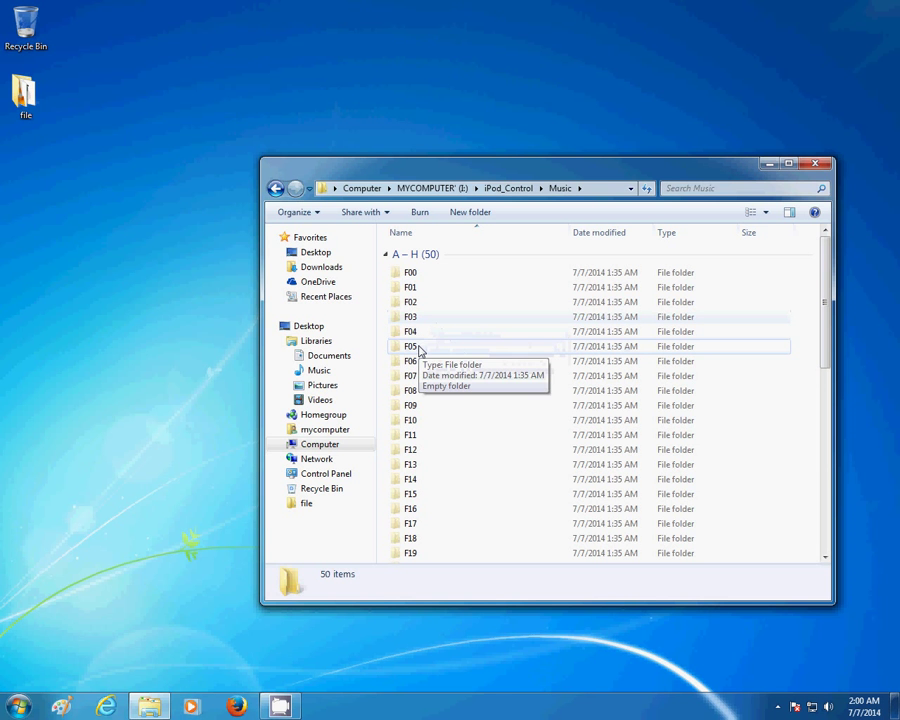
pyautogui.moveTo(426, 361)
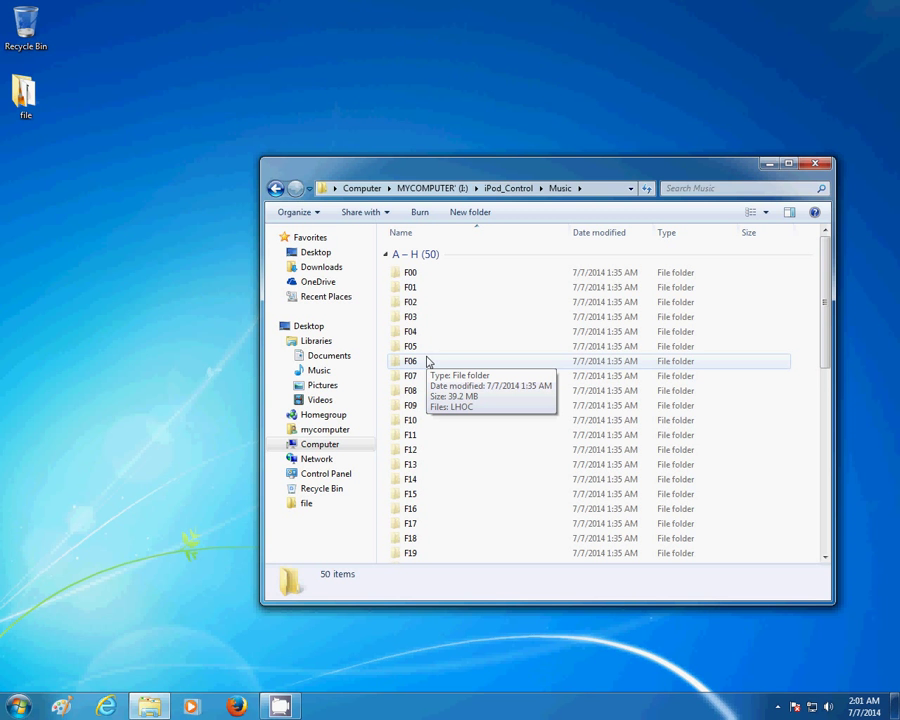
# Open folder F06, which holds the LHOC file.
pyautogui.doubleClick(410, 361)
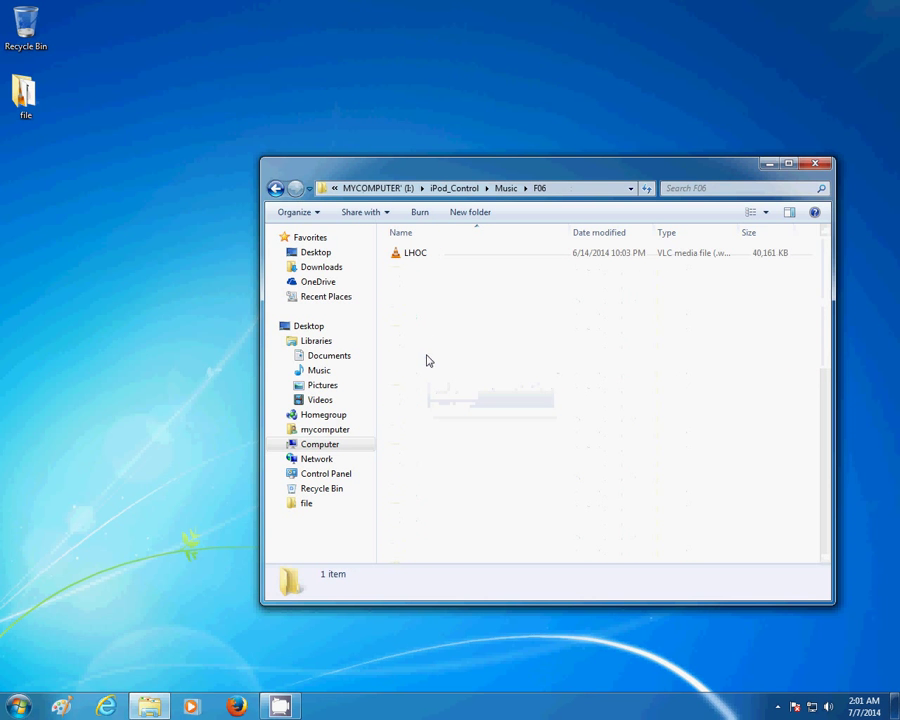
# Select the LHOC music file in folder F06.
pyautogui.click(414, 252)
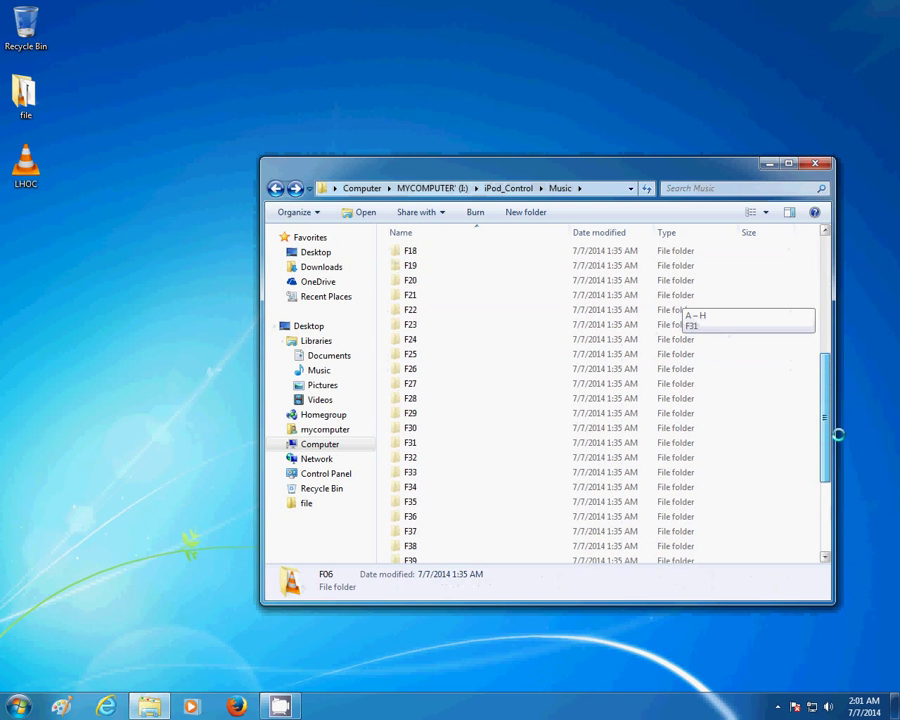
pyautogui.scroll(-3)
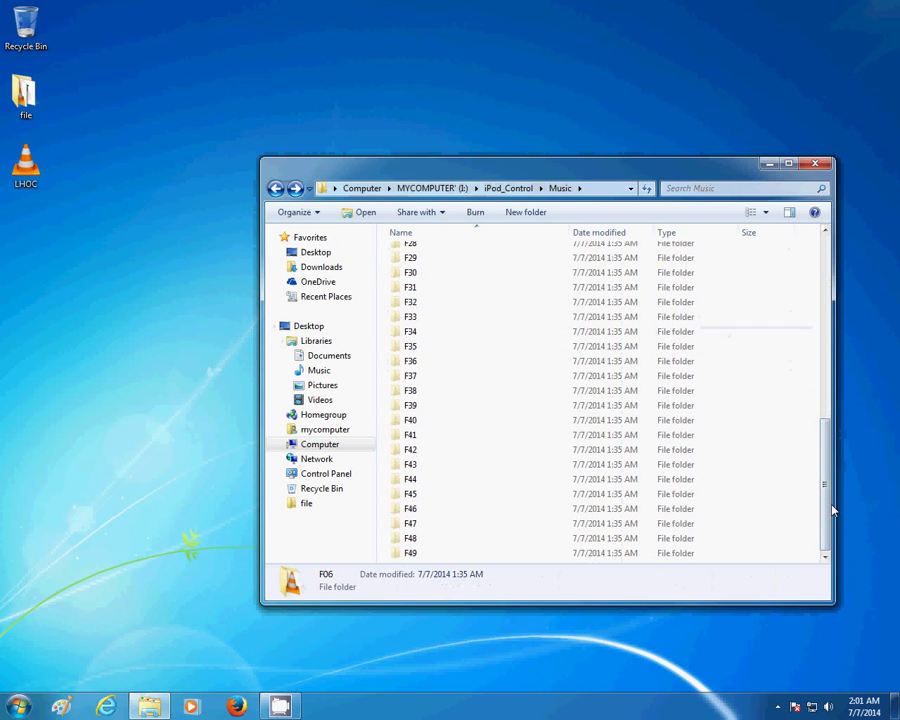